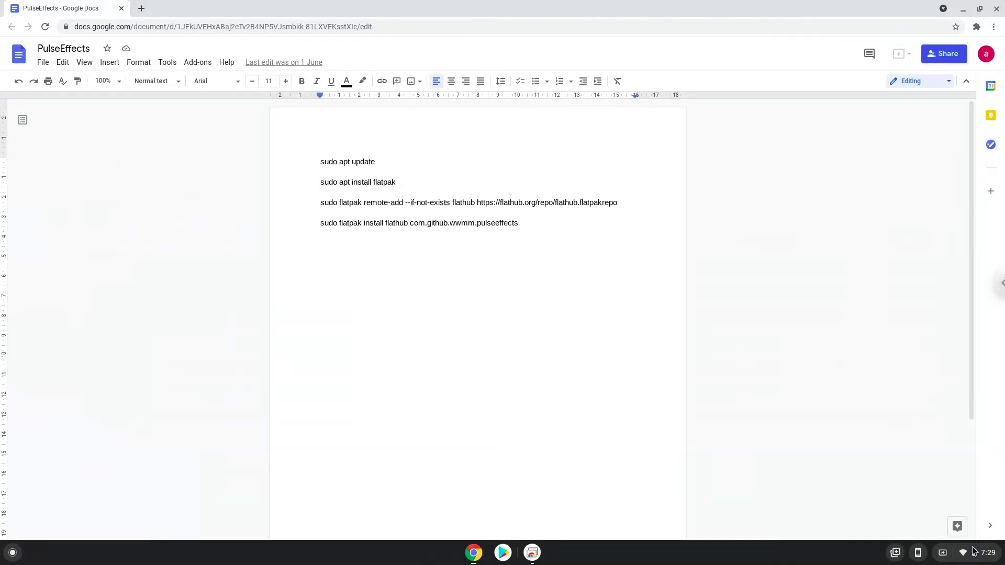
- Open ChromeOS Settings from quick settings and expand the Advanced categories
{"action": "left_click", "coordinate": [977, 553]}
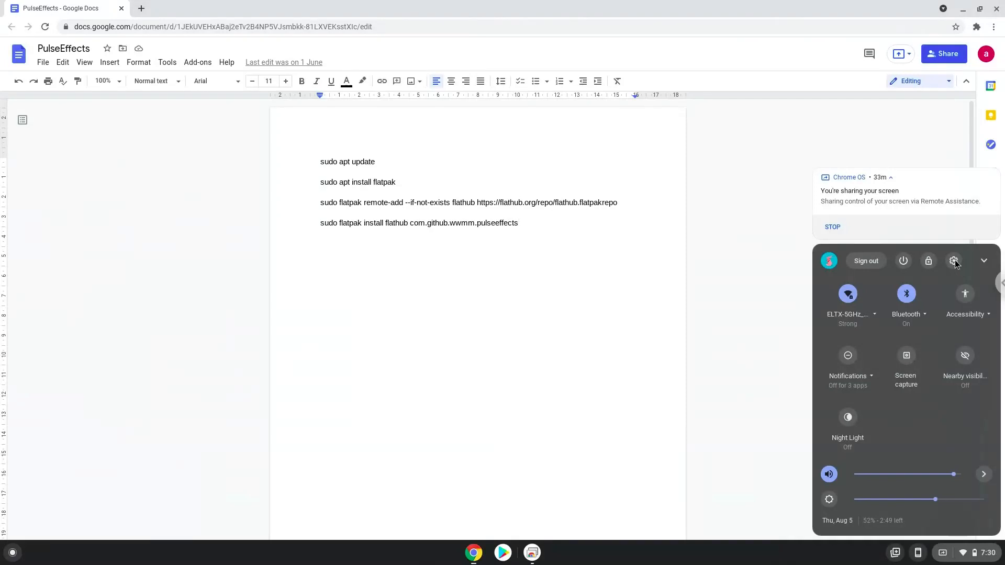
{"action": "left_click", "coordinate": [954, 261]}
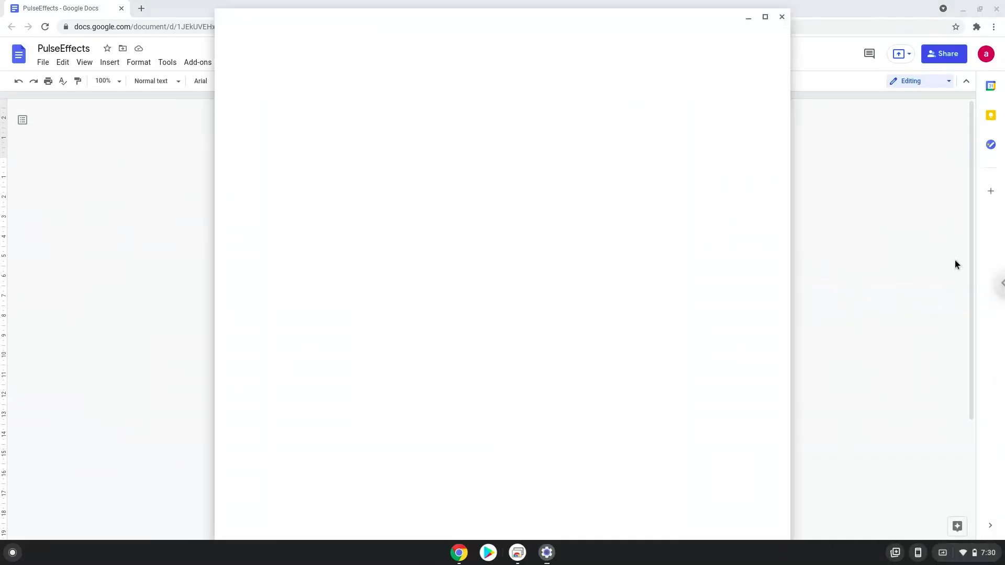
{"action": "left_click", "coordinate": [546, 553]}
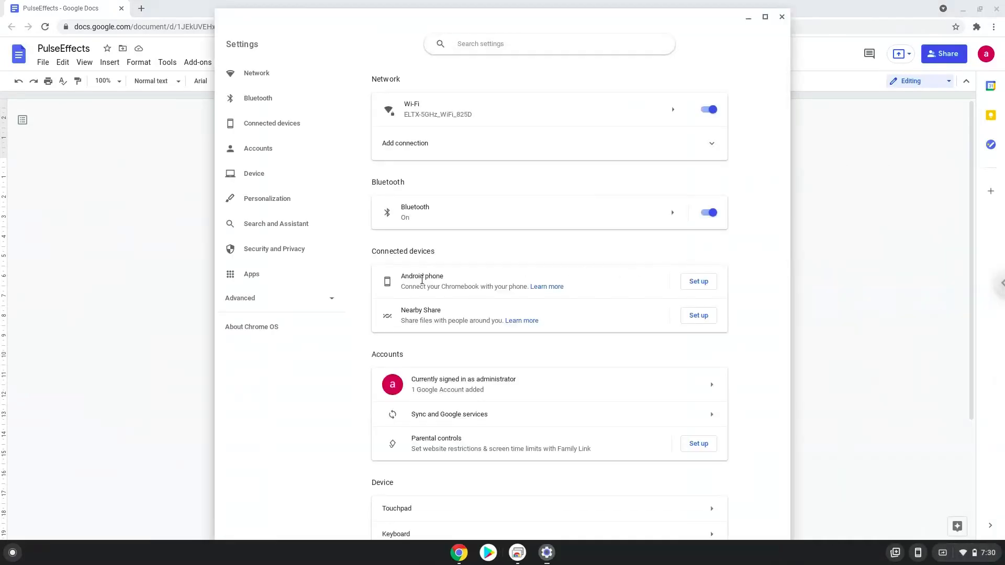
{"action": "left_click", "coordinate": [240, 298]}
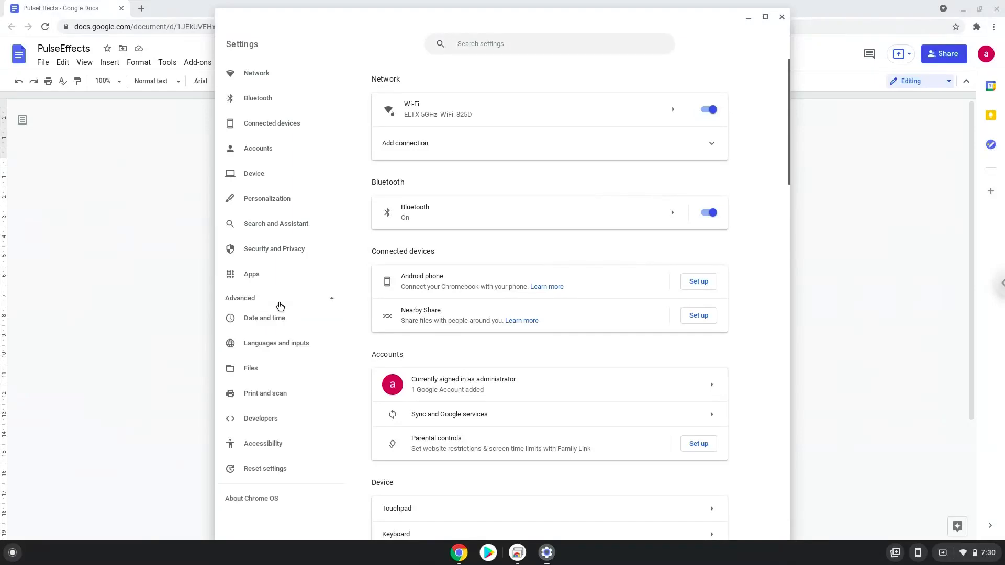
{"action": "mouse_move", "coordinate": [280, 343]}
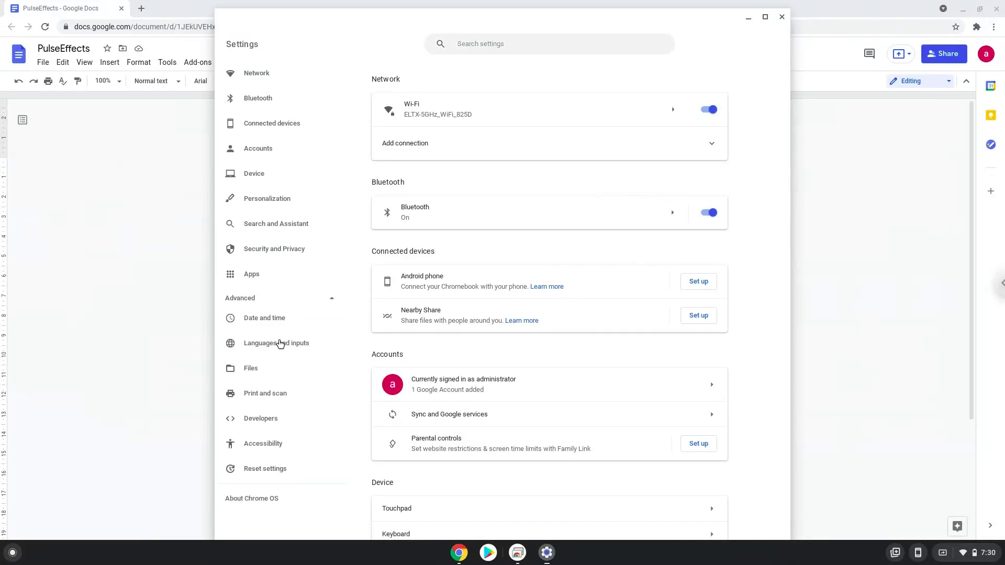
- Turn on and install the Linux development environment under Developers, then close its terminal
{"action": "left_click", "coordinate": [260, 418]}
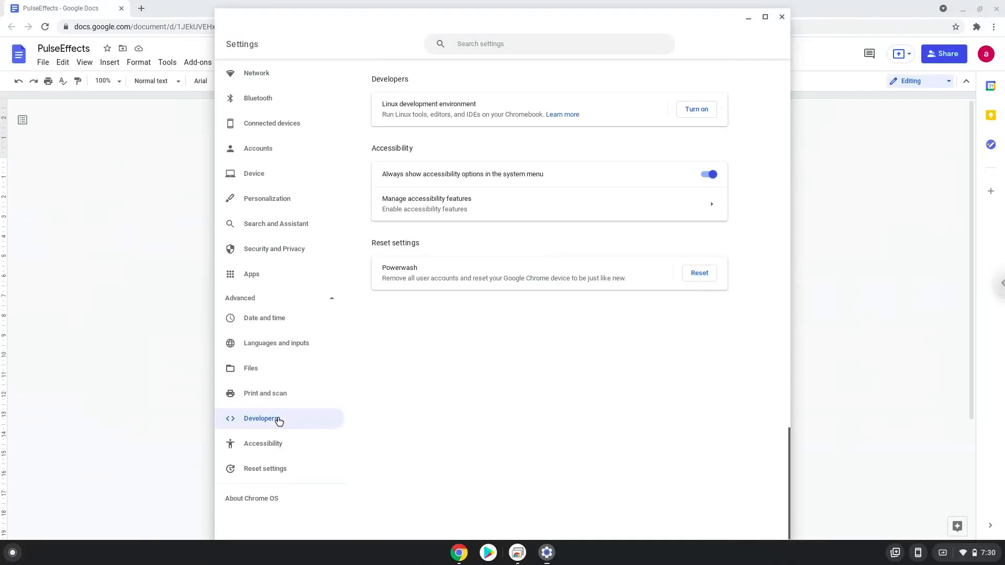
{"action": "mouse_move", "coordinate": [514, 237]}
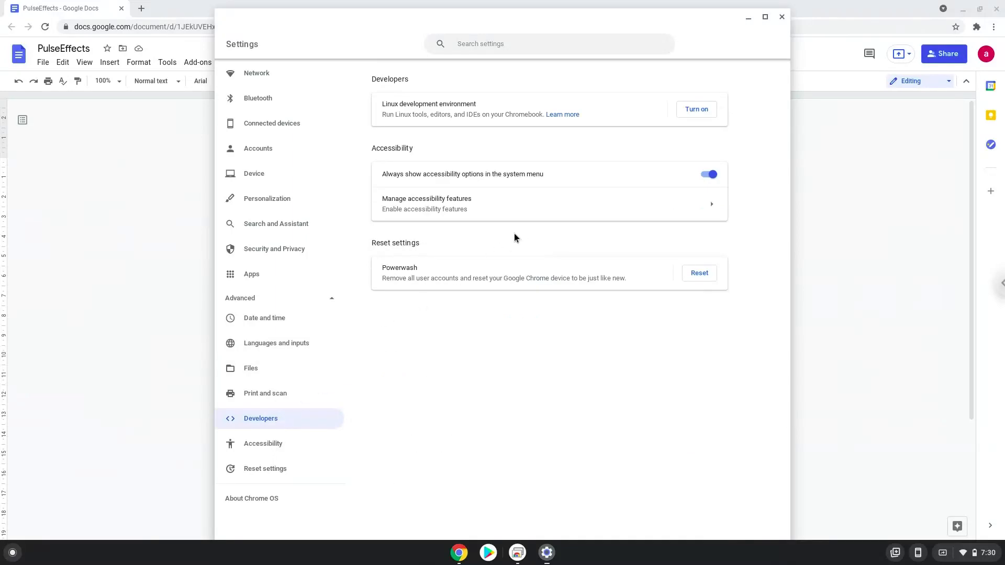
{"action": "mouse_move", "coordinate": [695, 109]}
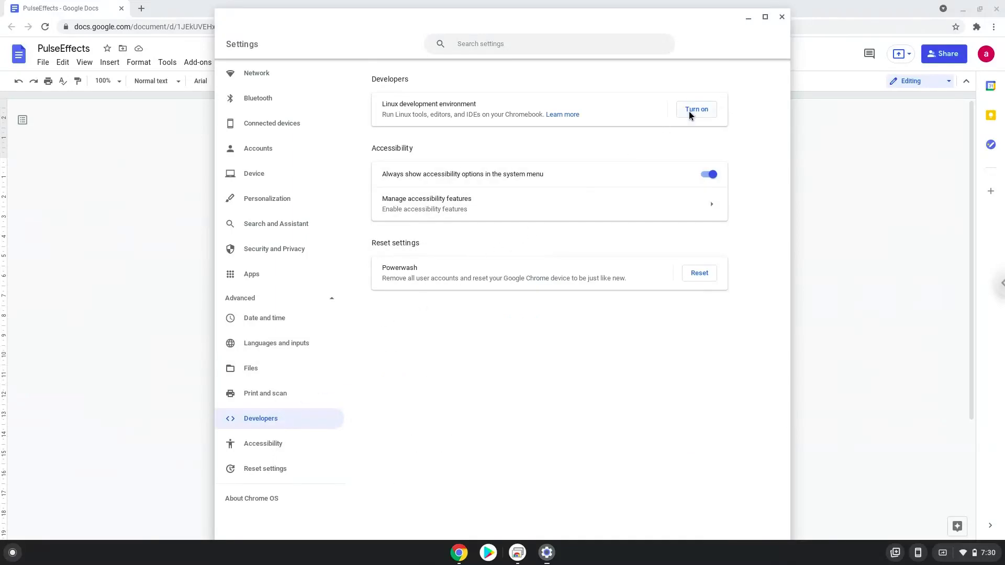
{"action": "left_click", "coordinate": [696, 109]}
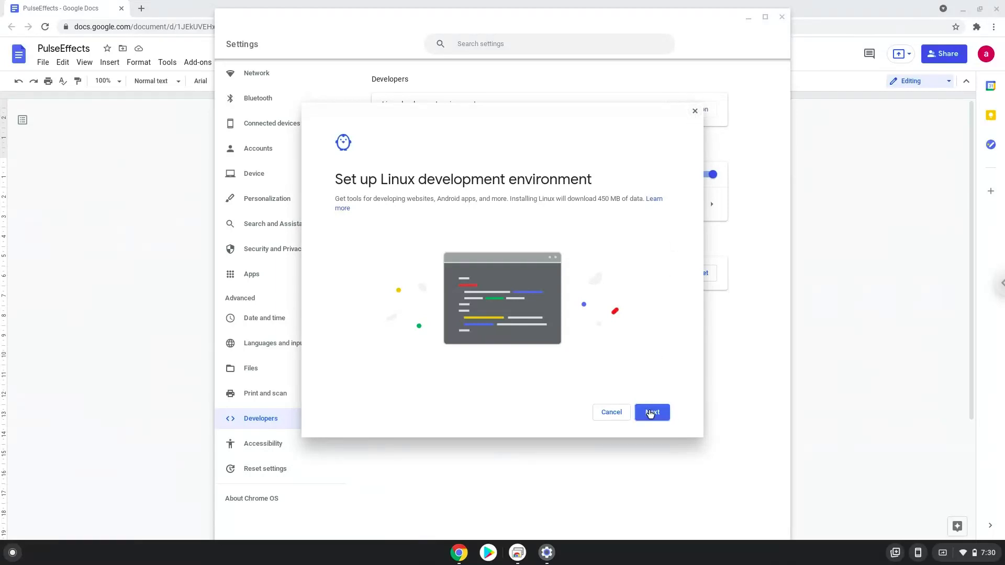
{"action": "left_click", "coordinate": [652, 412]}
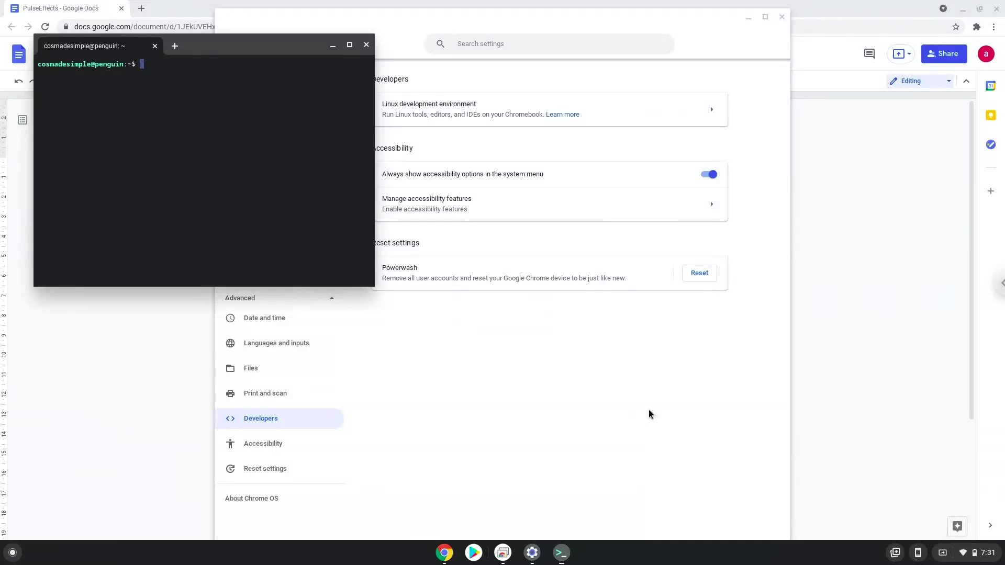
{"action": "mouse_move", "coordinate": [526, 267]}
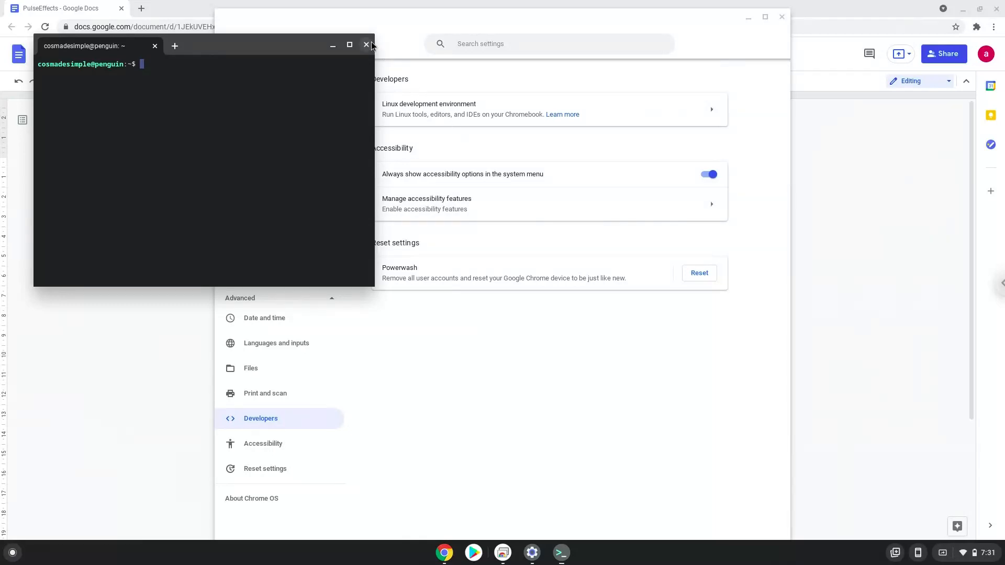
{"action": "left_click", "coordinate": [366, 45]}
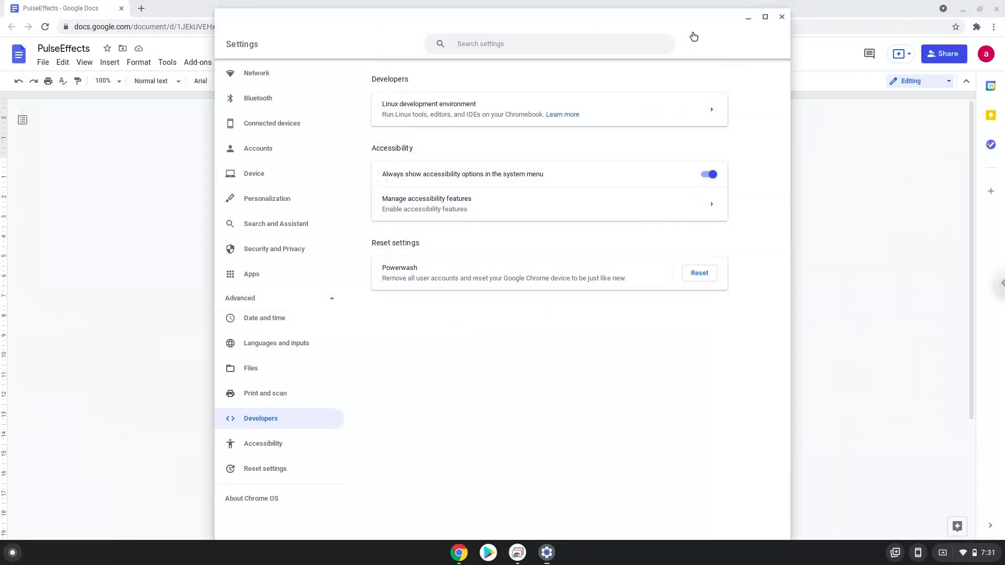
- Close Settings and copy the 'sudo apt update' line from the document
{"action": "left_click", "coordinate": [781, 17]}
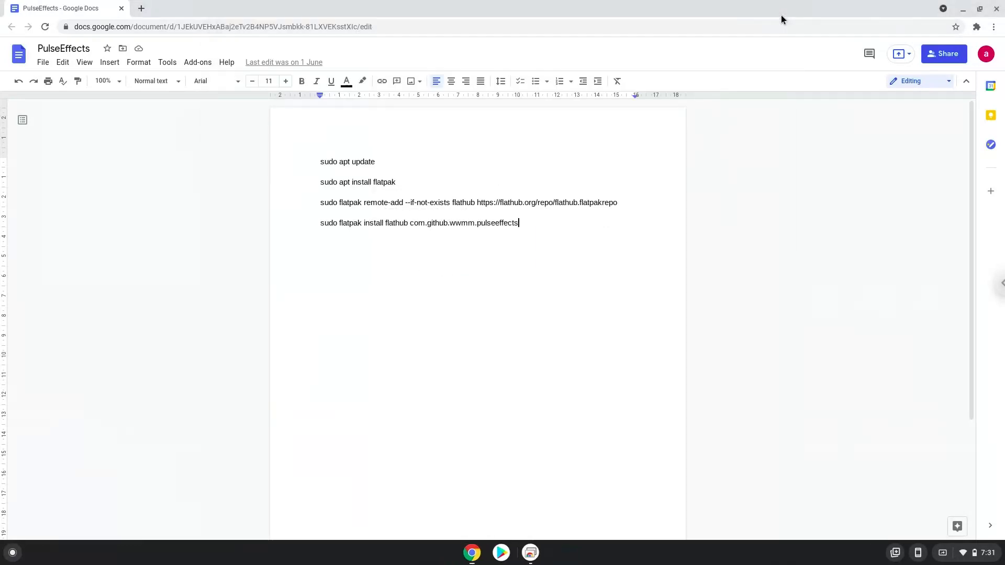
{"action": "mouse_move", "coordinate": [474, 122]}
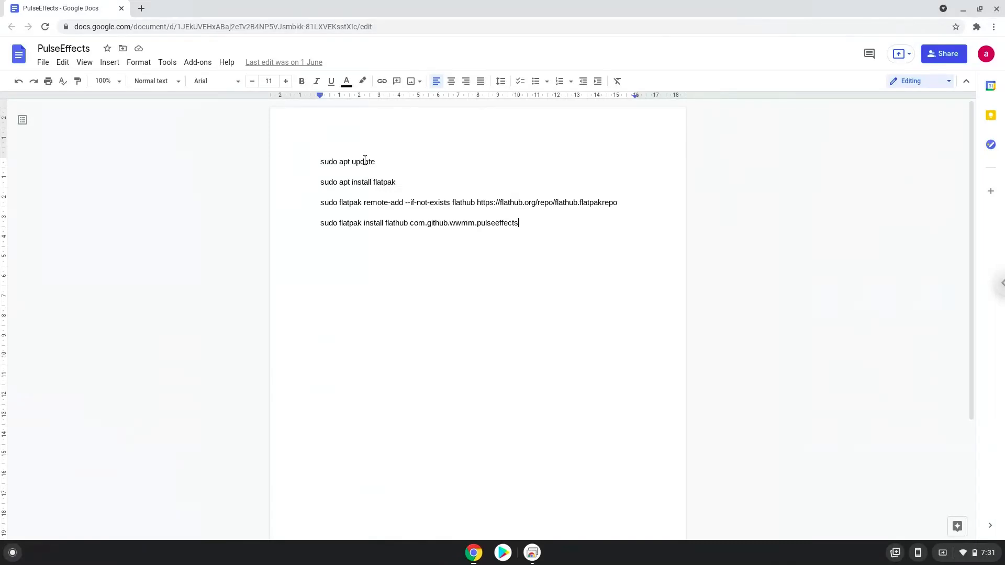
{"action": "triple_click", "coordinate": [347, 161]}
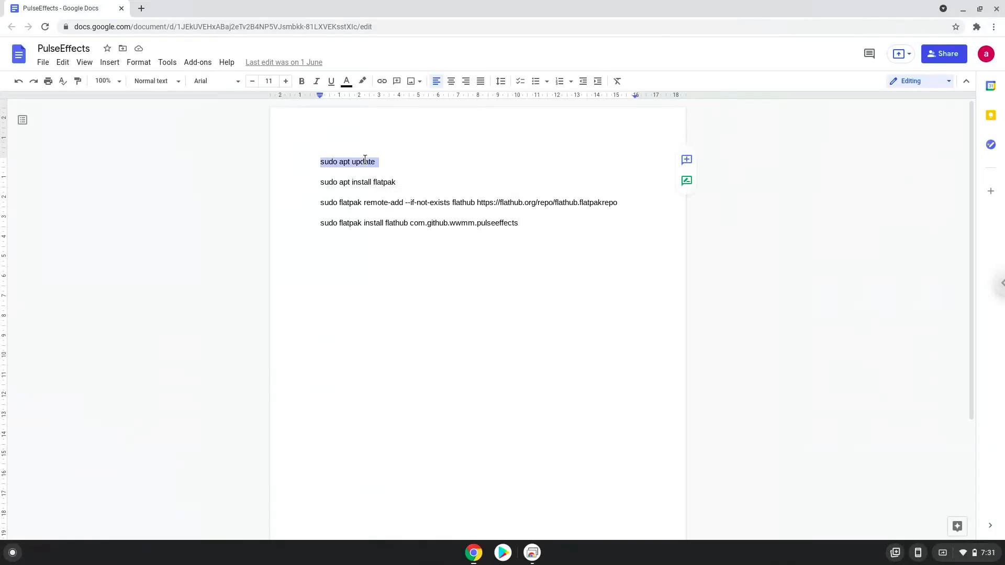
{"action": "right_click", "coordinate": [348, 162]}
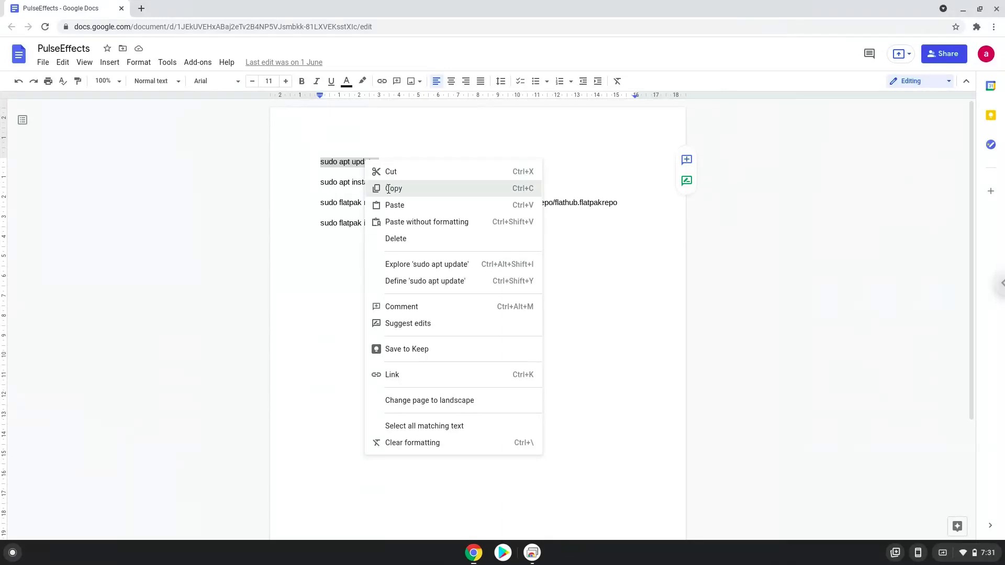
{"action": "left_click", "coordinate": [394, 188]}
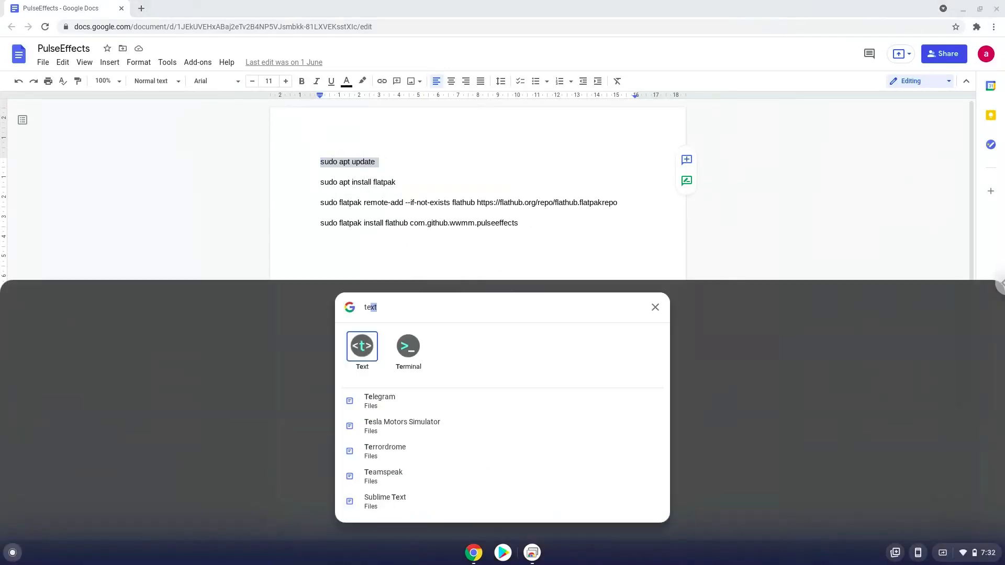
- Search the launcher for 'terminal' to reopen the Terminal app
{"action": "type", "text": "terminal"}
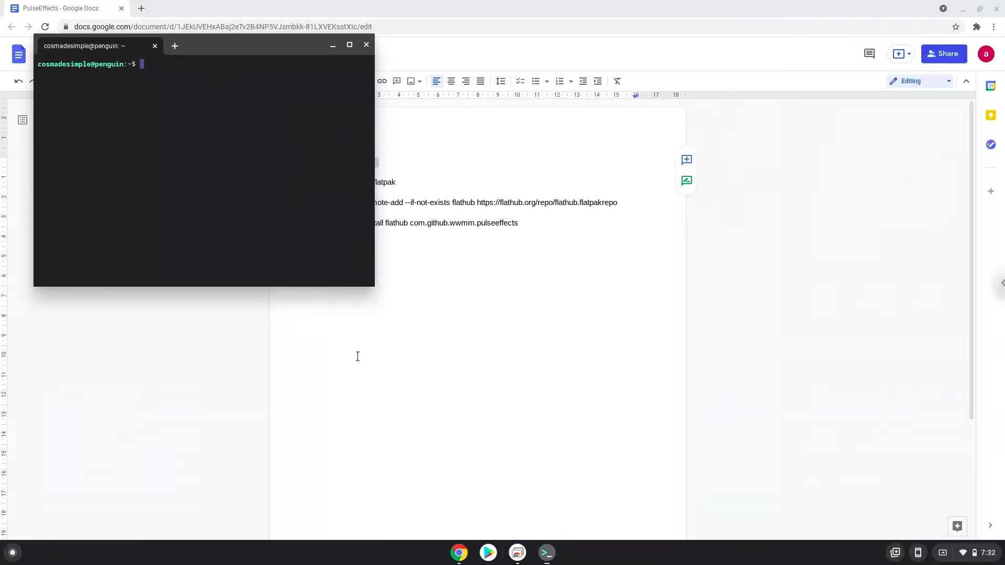
{"action": "mouse_move", "coordinate": [248, 48]}
{"action": "type", "text": "sudo apt update"}
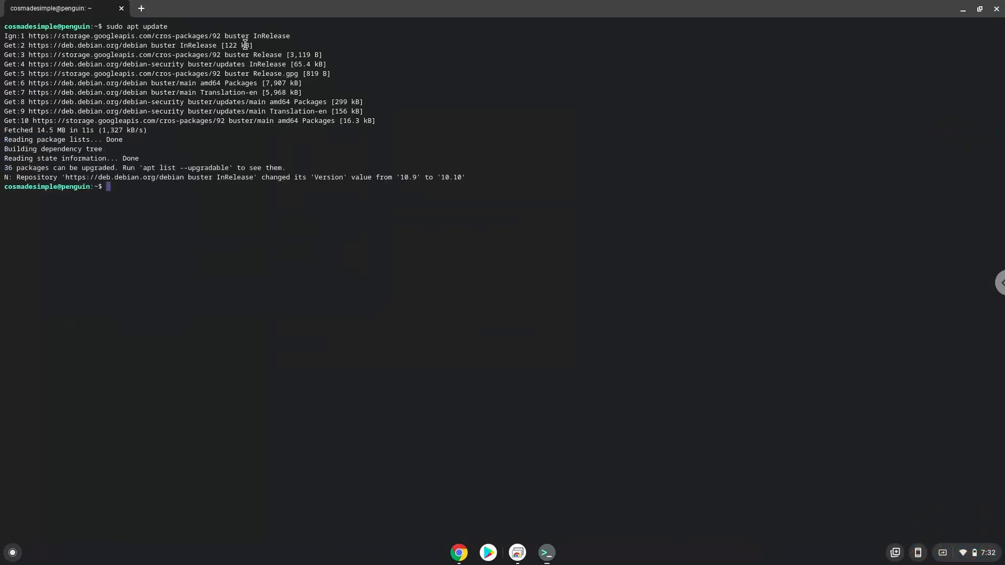
{"action": "mouse_move", "coordinate": [442, 540]}
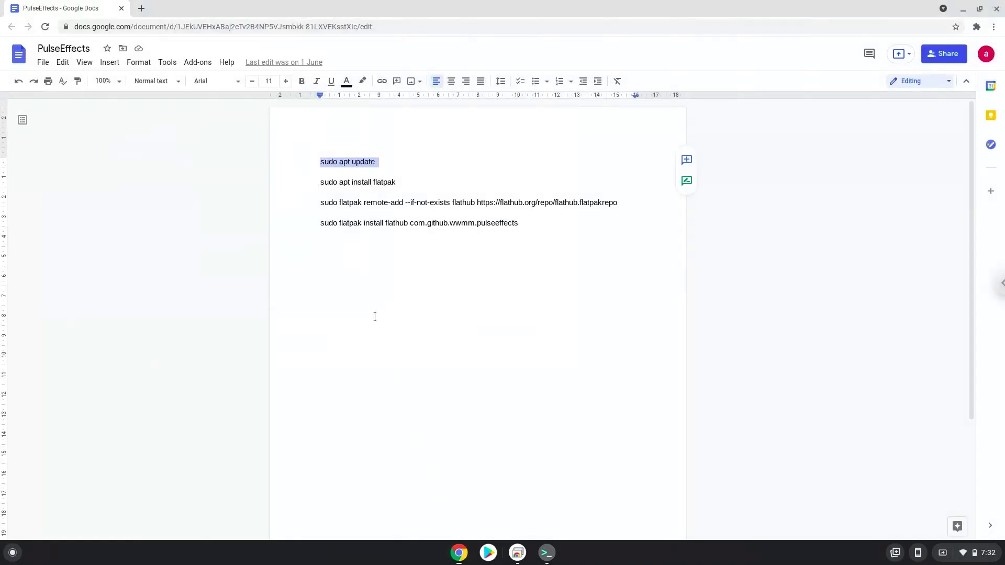
{"action": "mouse_move", "coordinate": [325, 182]}
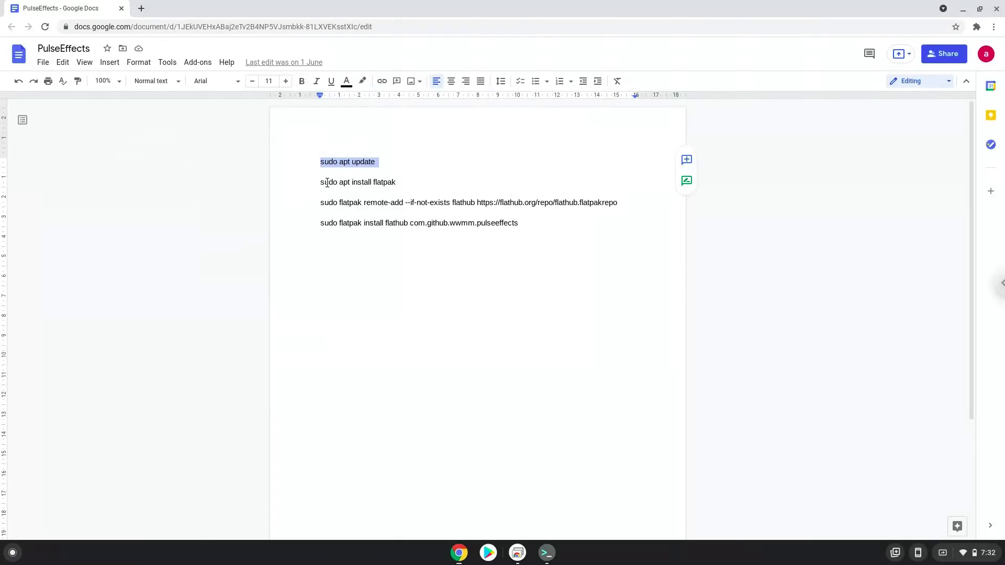
- Copy the 'sudo apt install flatpak' line from the document
{"action": "right_click", "coordinate": [358, 181]}
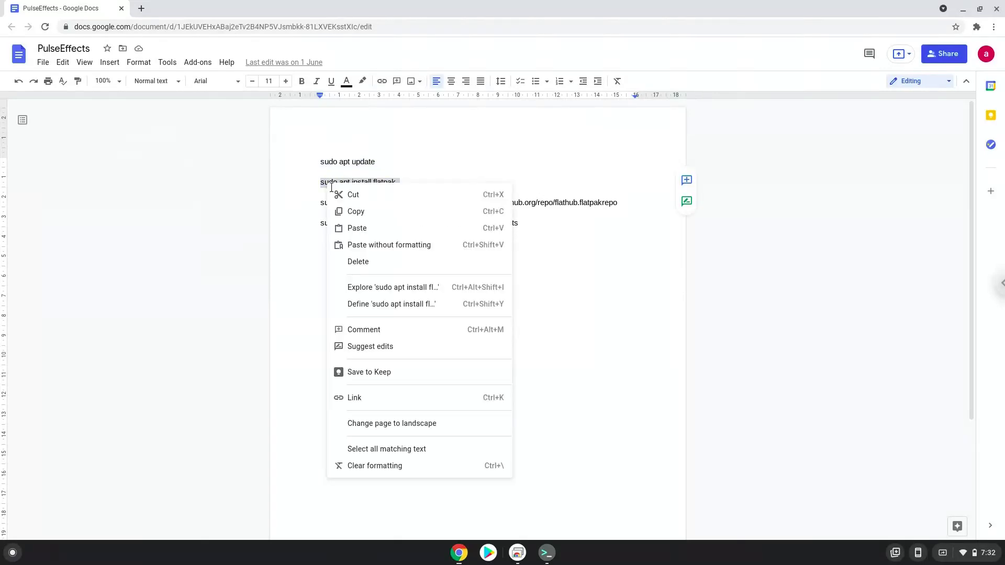
{"action": "left_click", "coordinate": [470, 377]}
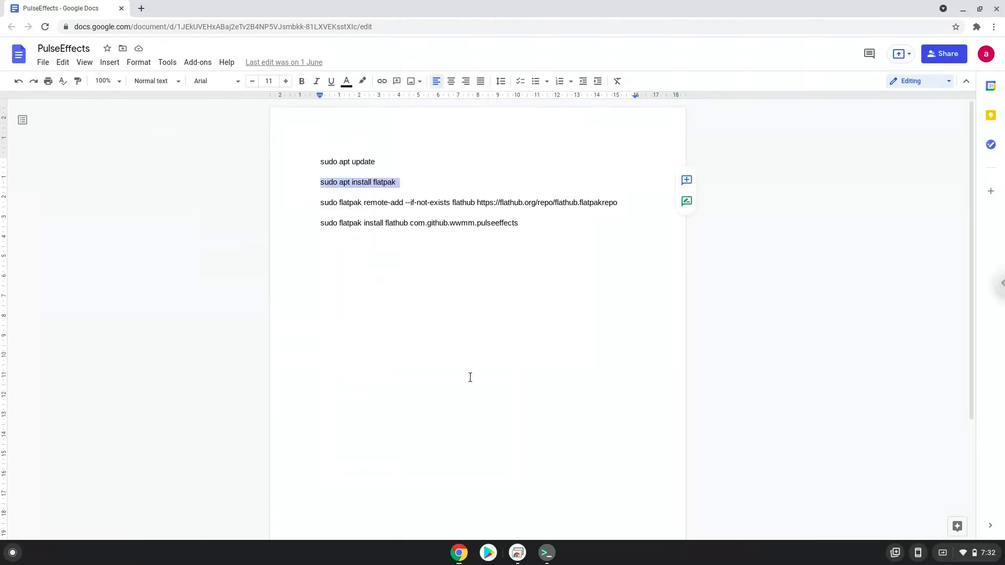
{"action": "mouse_move", "coordinate": [546, 553]}
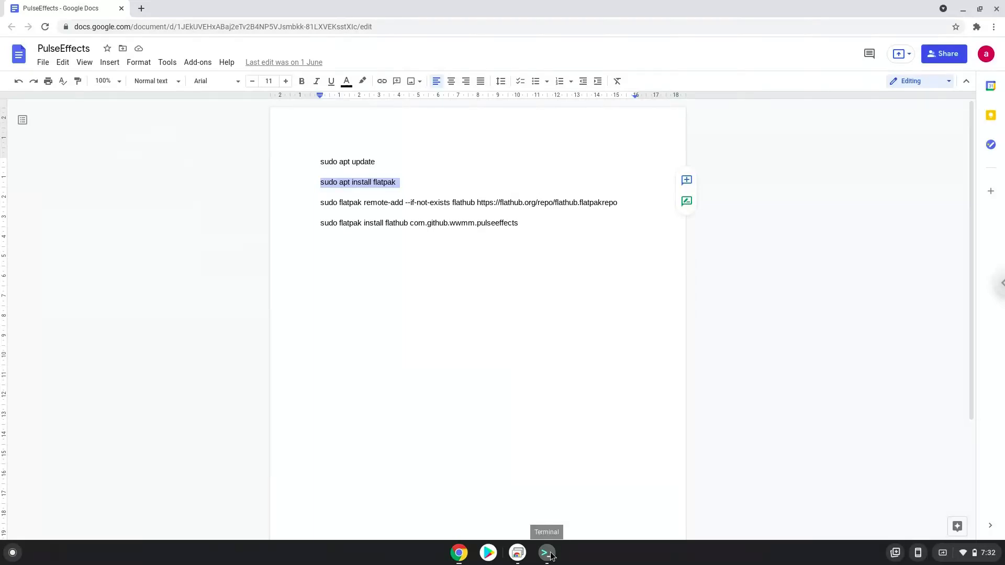
- Switch back to the Terminal window to install flatpak
{"action": "left_click", "coordinate": [546, 553]}
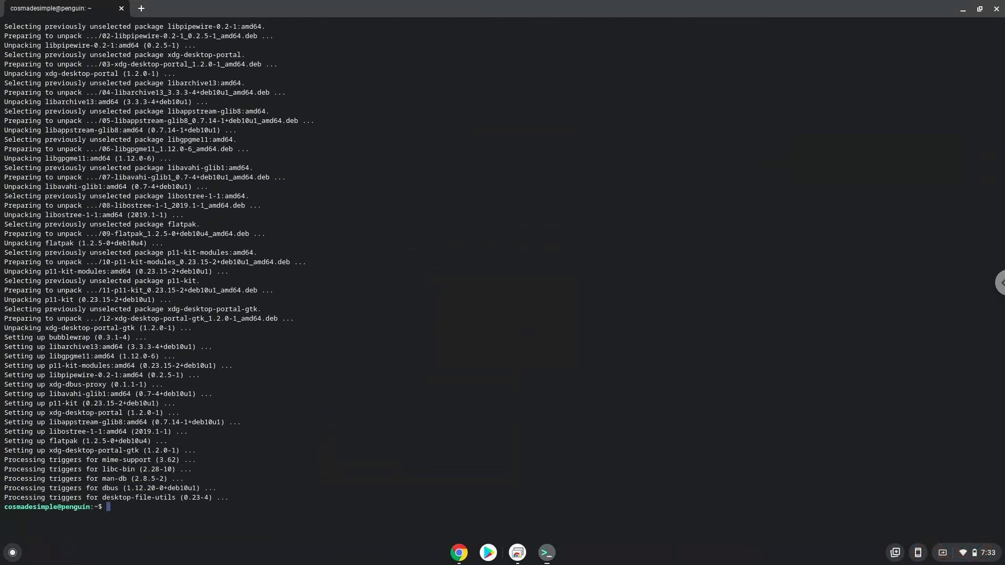
{"action": "mouse_move", "coordinate": [399, 320]}
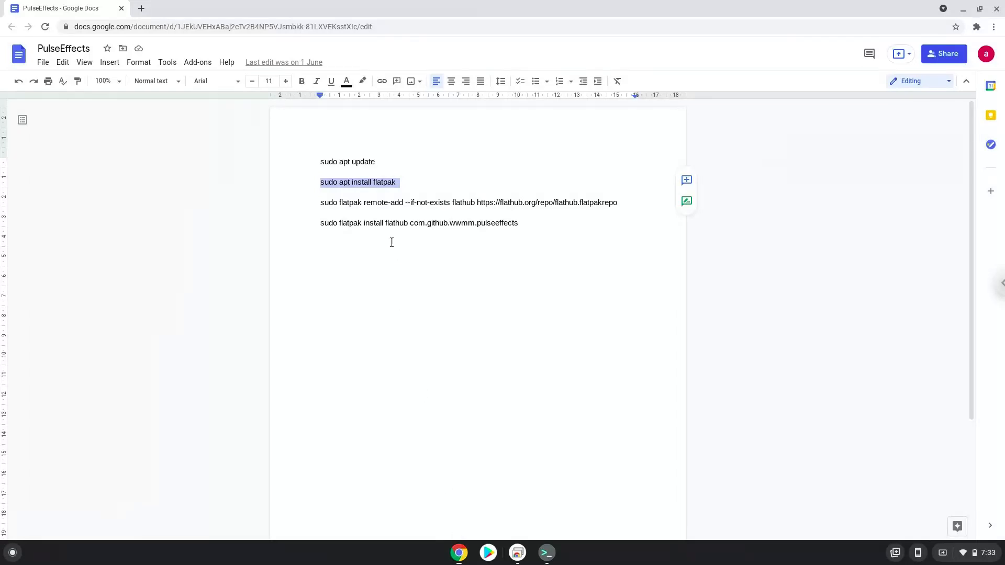
{"action": "mouse_move", "coordinate": [377, 203]}
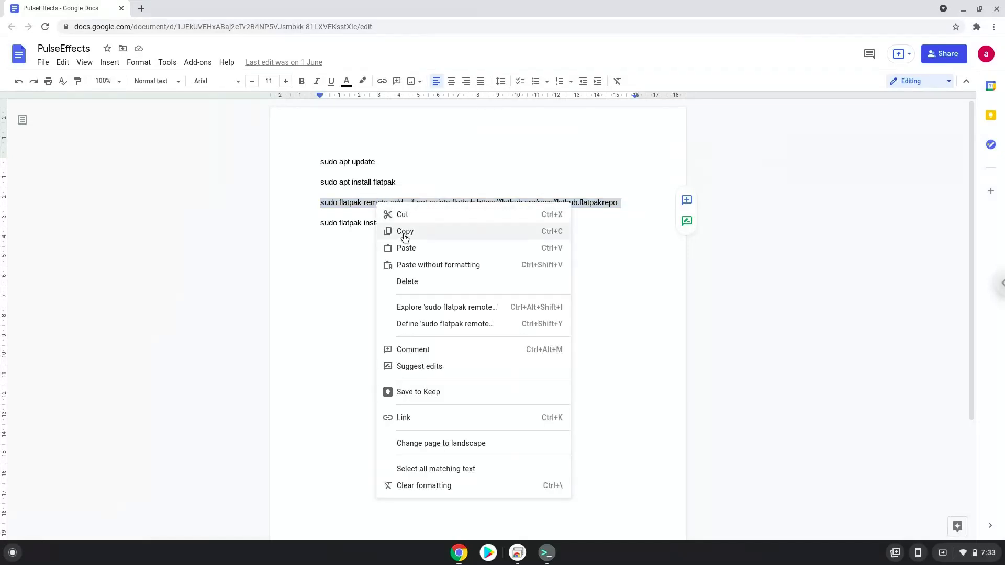
- Copy the flathub remote-add command and return to the Terminal
{"action": "left_click", "coordinate": [405, 231]}
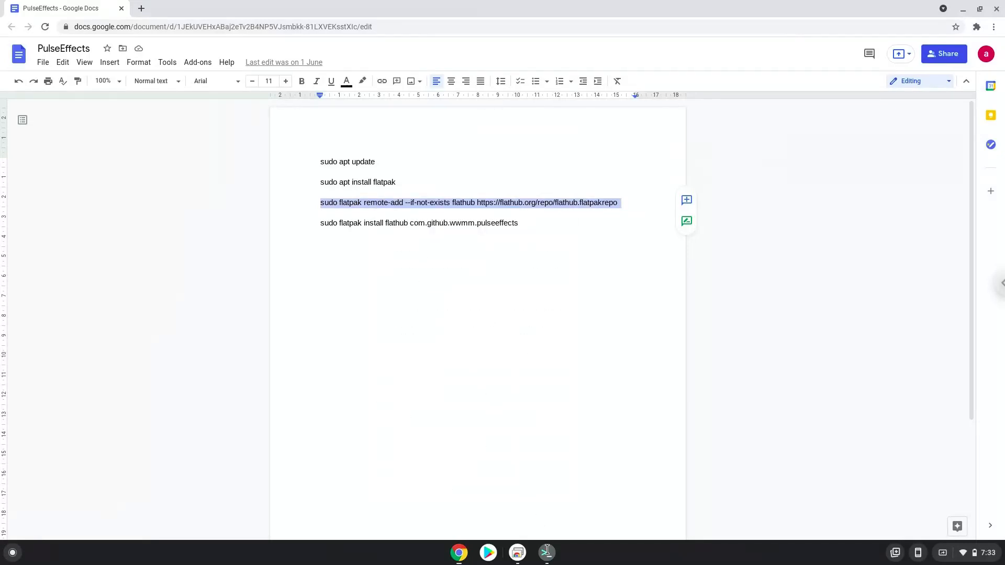
{"action": "left_click", "coordinate": [545, 553]}
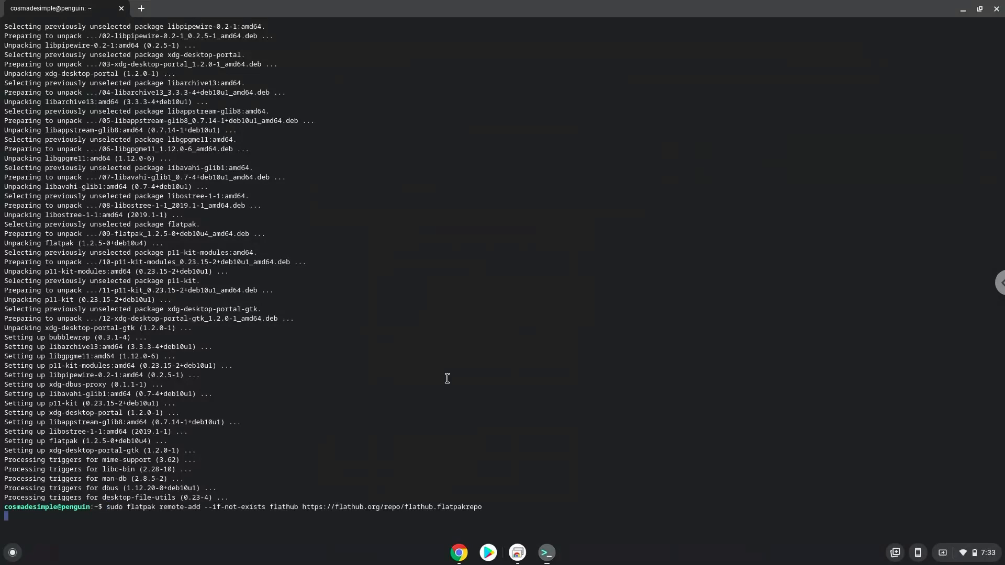
- Run the flathub remote-add command, then copy the PulseEffects flatpak install line
{"action": "key", "text": "Return"}
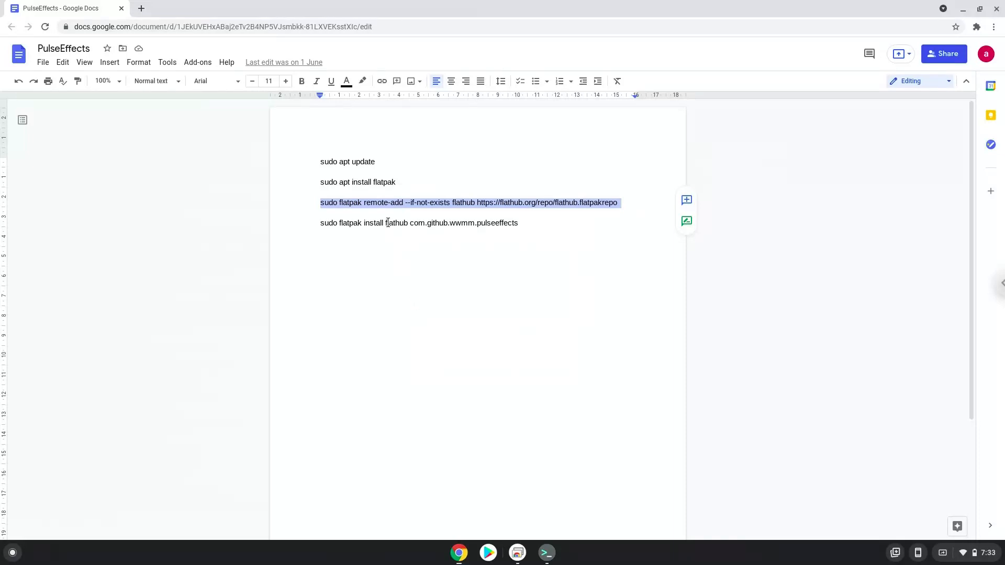
{"action": "right_click", "coordinate": [420, 223]}
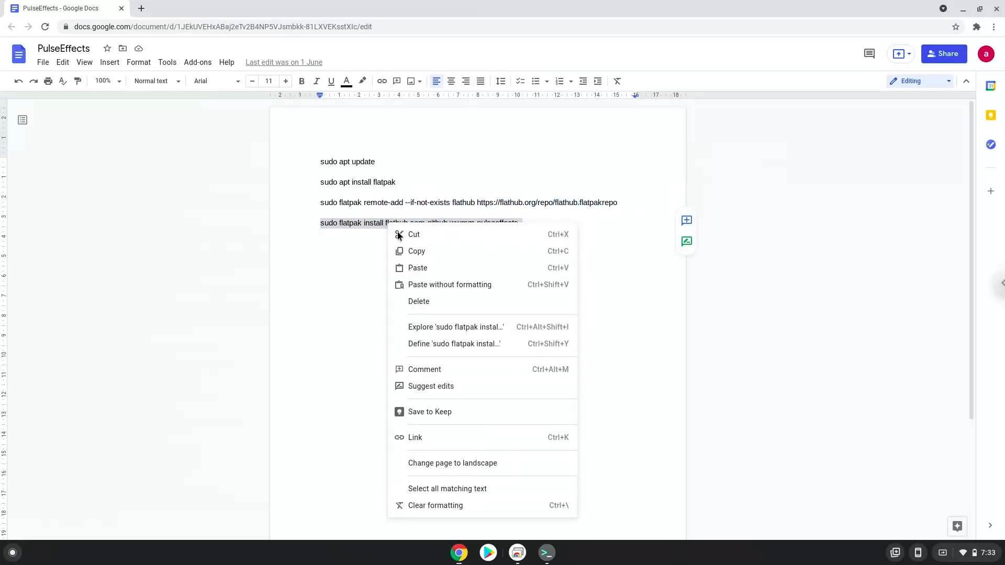
{"action": "left_click", "coordinate": [499, 435]}
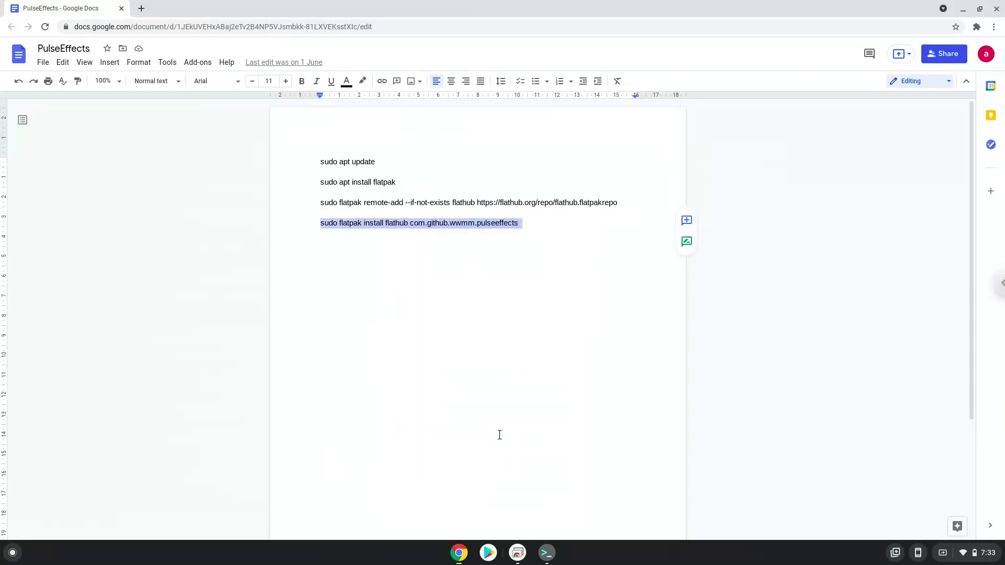
{"action": "left_click", "coordinate": [545, 553]}
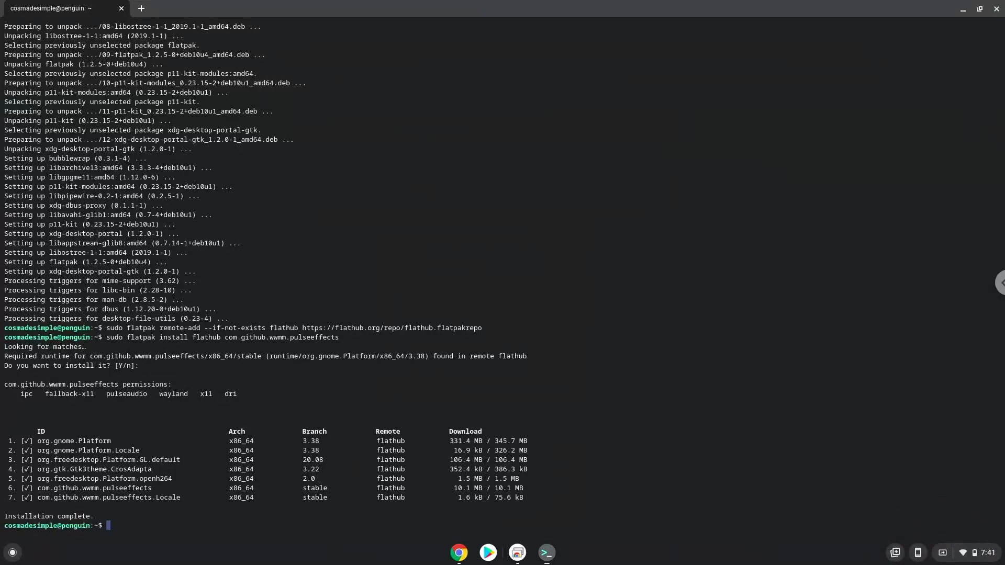
{"action": "mouse_move", "coordinate": [771, 239]}
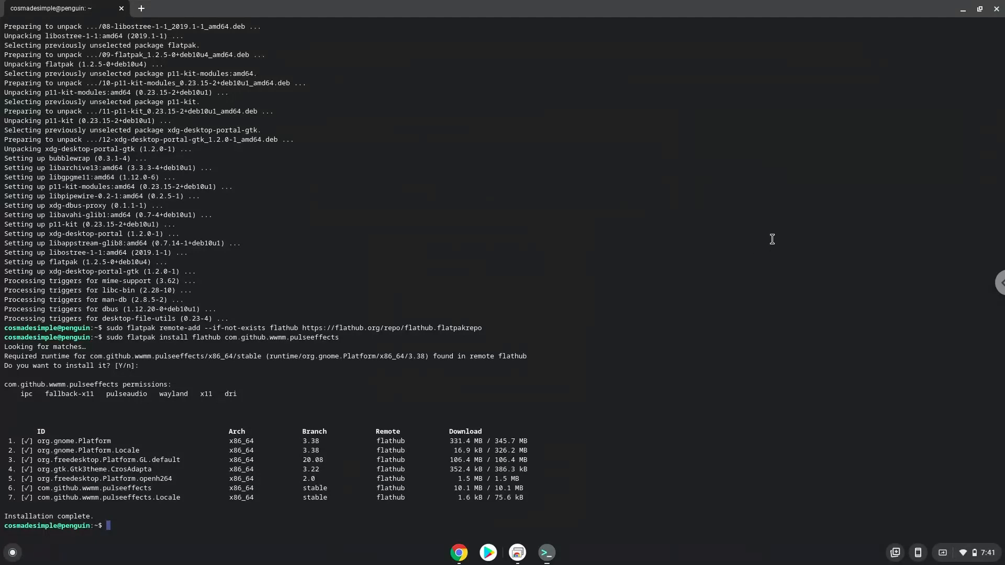